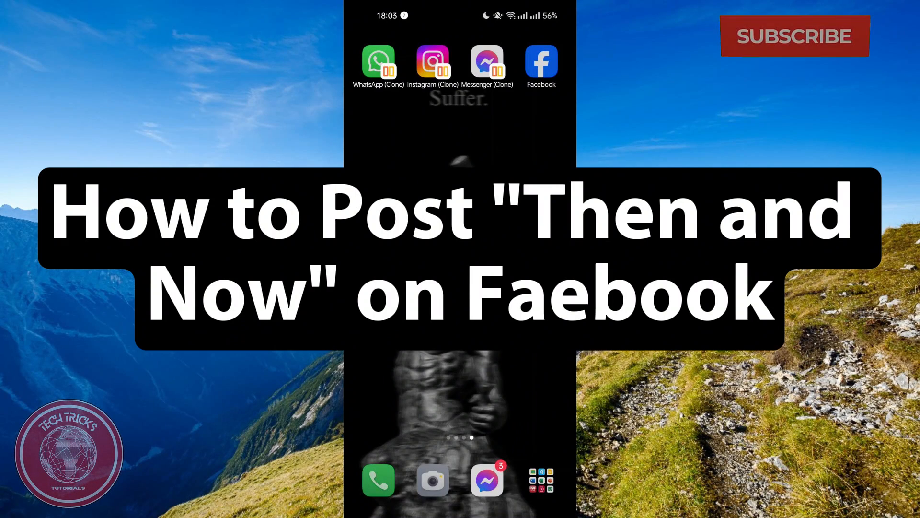
Launch Facebook and show the shortcuts menu with Memories, Saved and Groups.
click(795, 35)
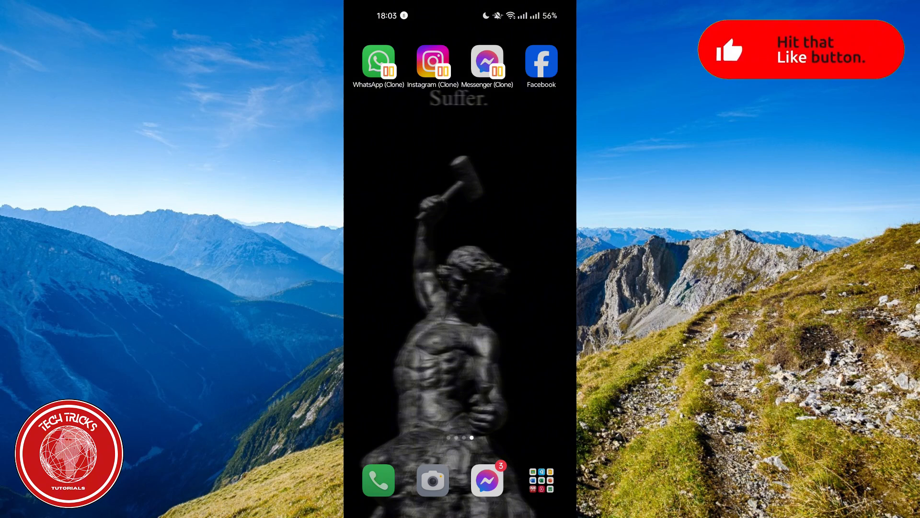
click(541, 62)
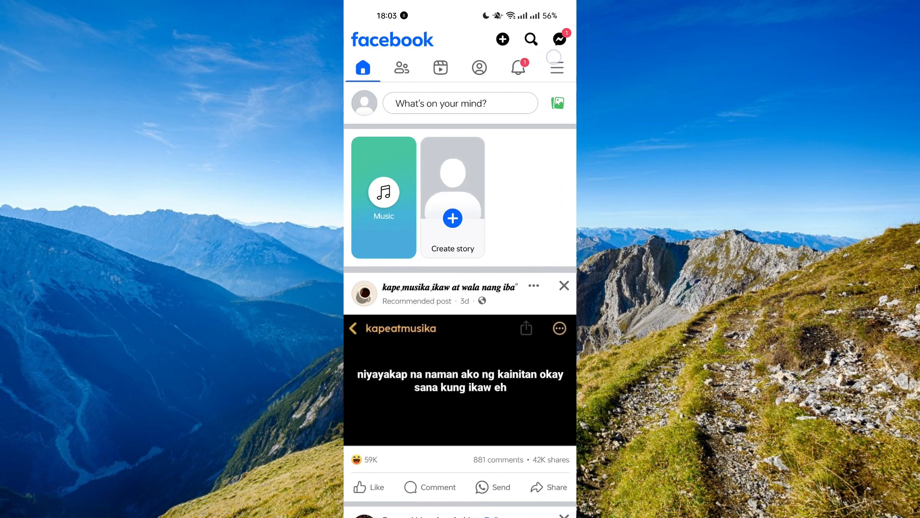
click(556, 67)
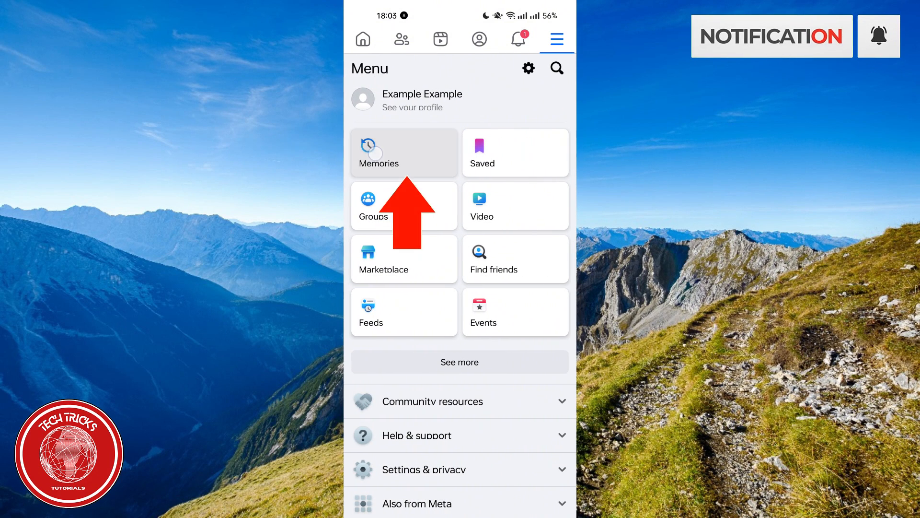
Go to Memories and choose the Then & Now layout card.
click(379, 152)
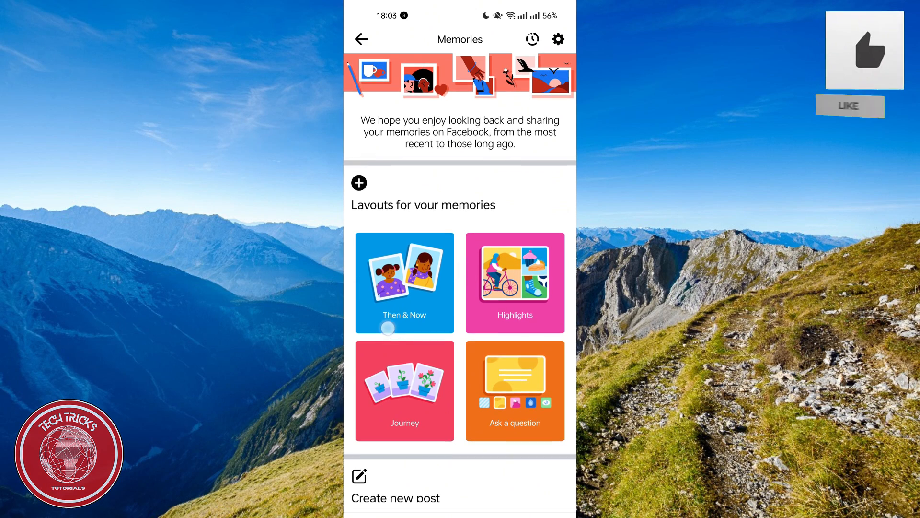
scroll(down, 3)
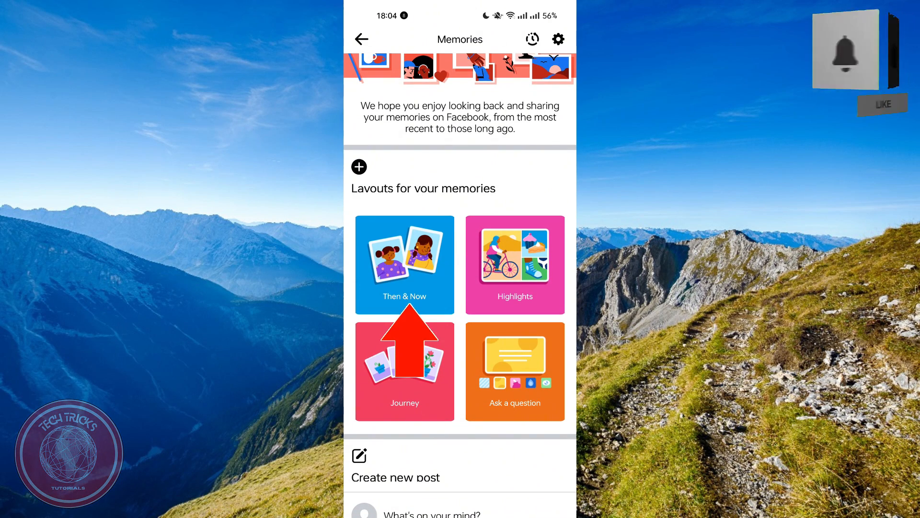
click(404, 264)
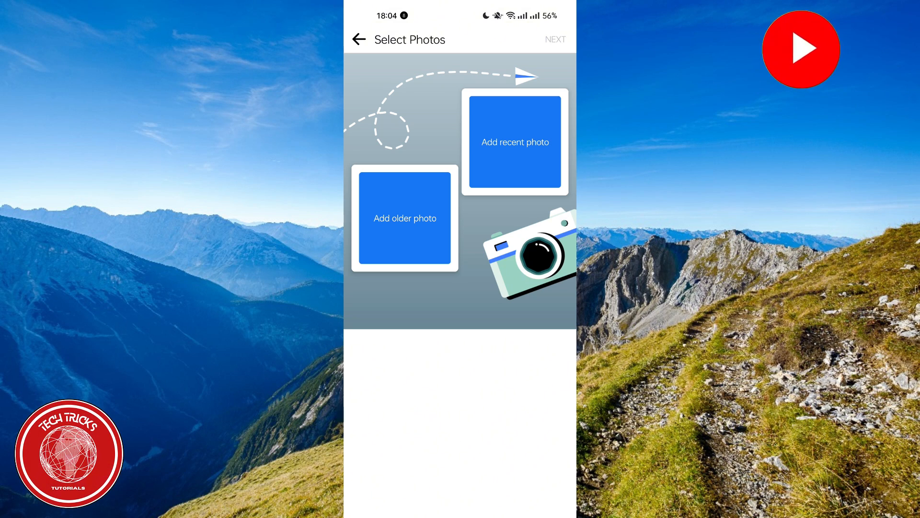
Pick a picture for the older photo slot of the Then & Now layout.
click(515, 142)
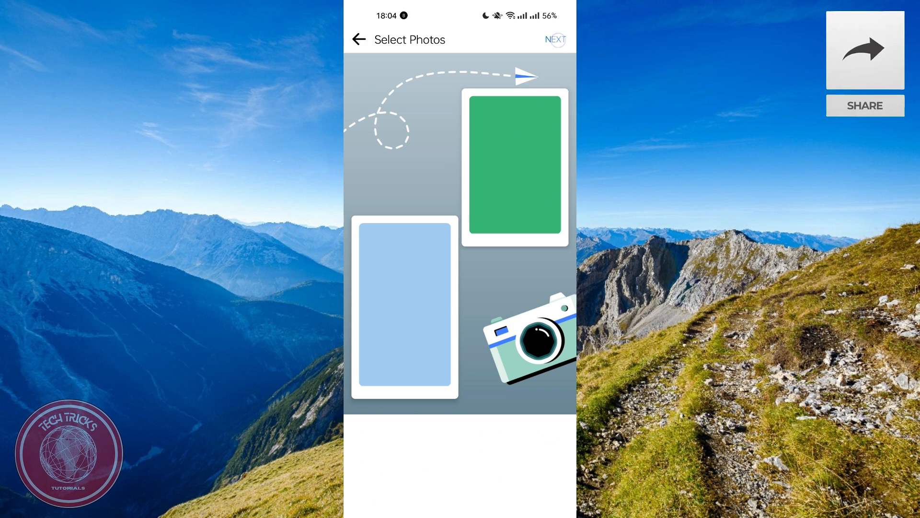
Advance to Create post and focus the 'Say something about these photos...' caption field.
click(554, 40)
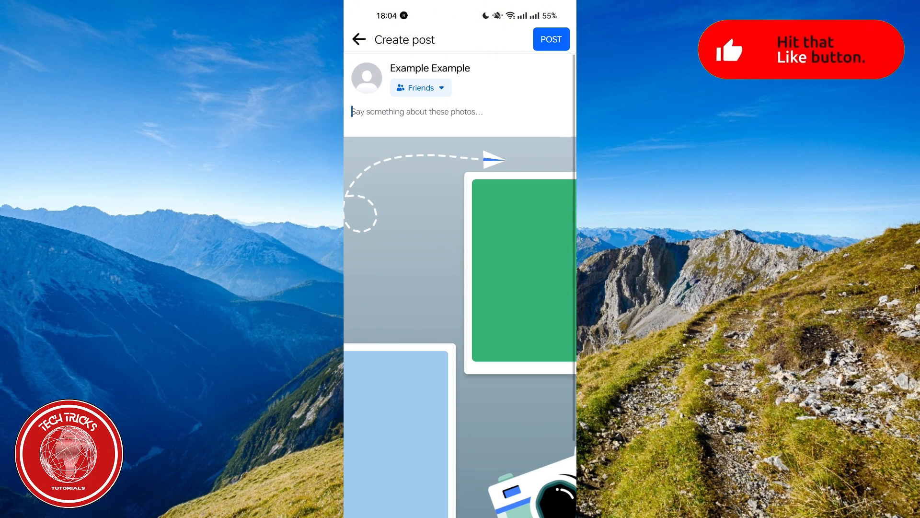
click(416, 112)
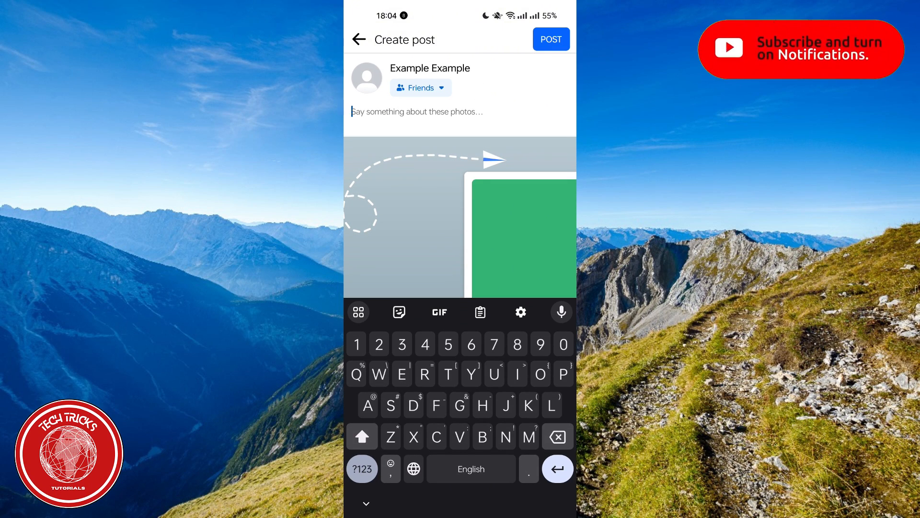